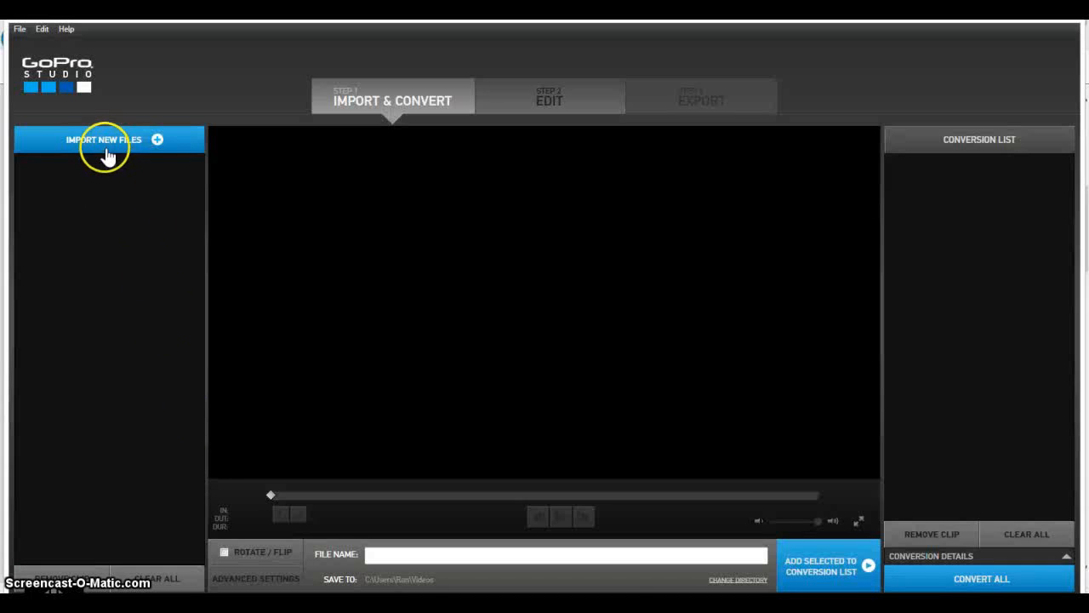
Step: Import the GOPR9609 road clip from the gopro footage folder
left_click(104, 139)
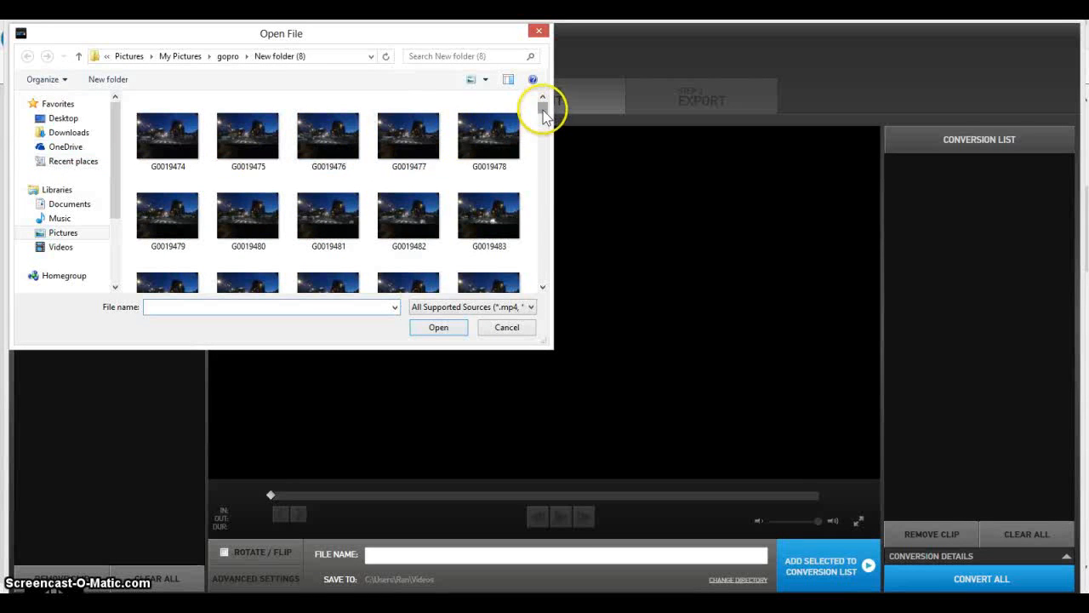
scroll("down", 3)
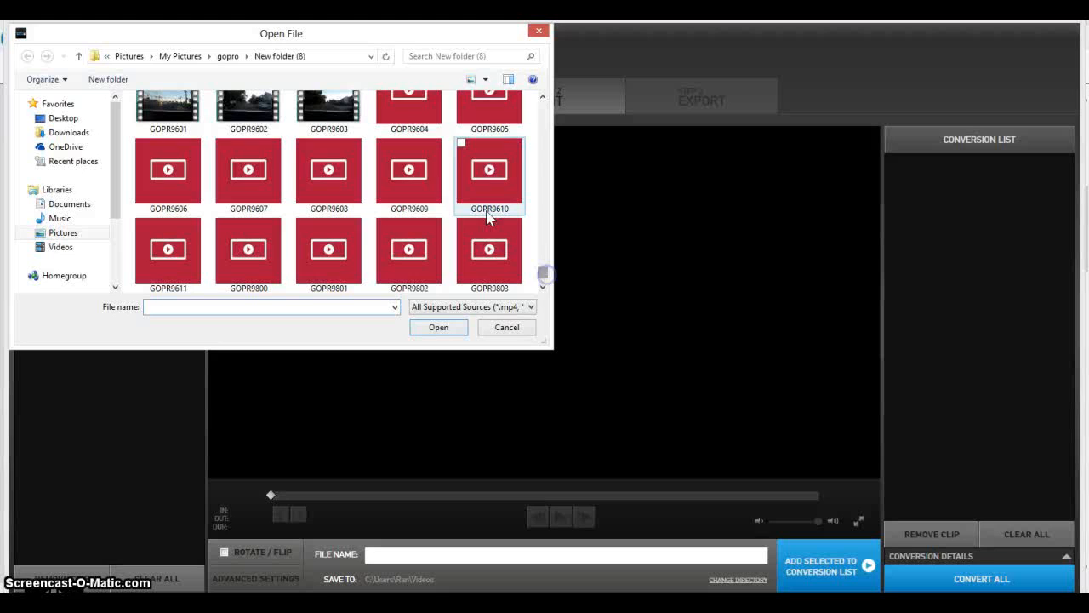
left_click(409, 174)
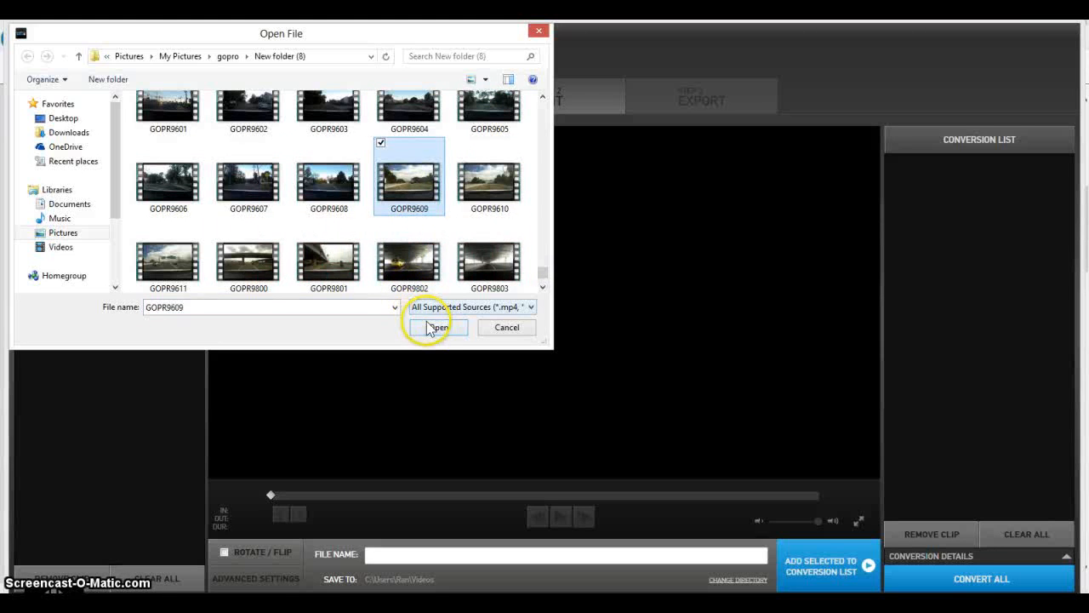
left_click(436, 327)
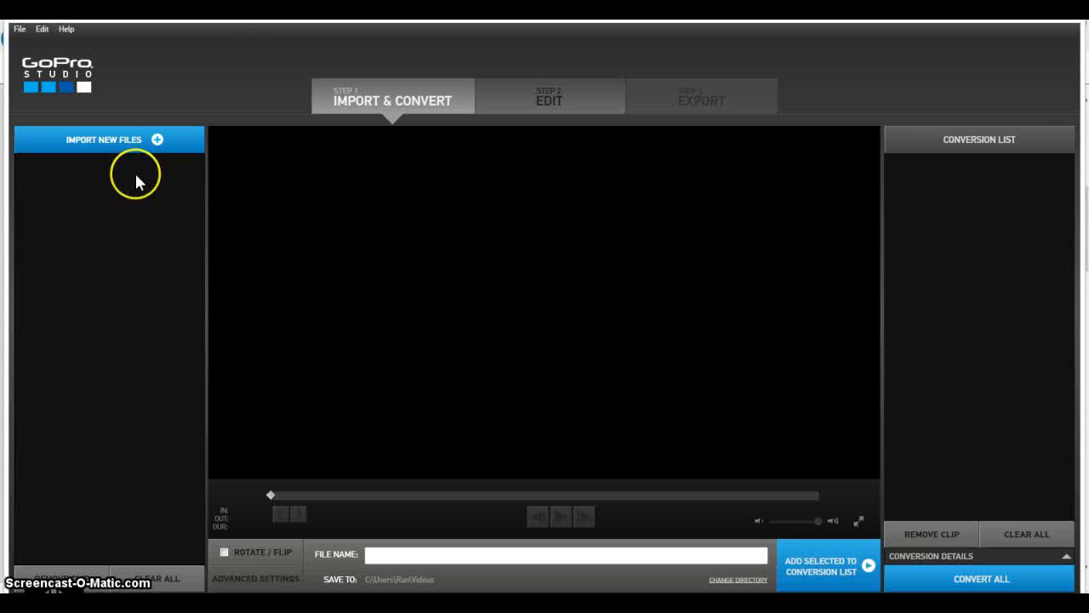
mouse_move(115, 152)
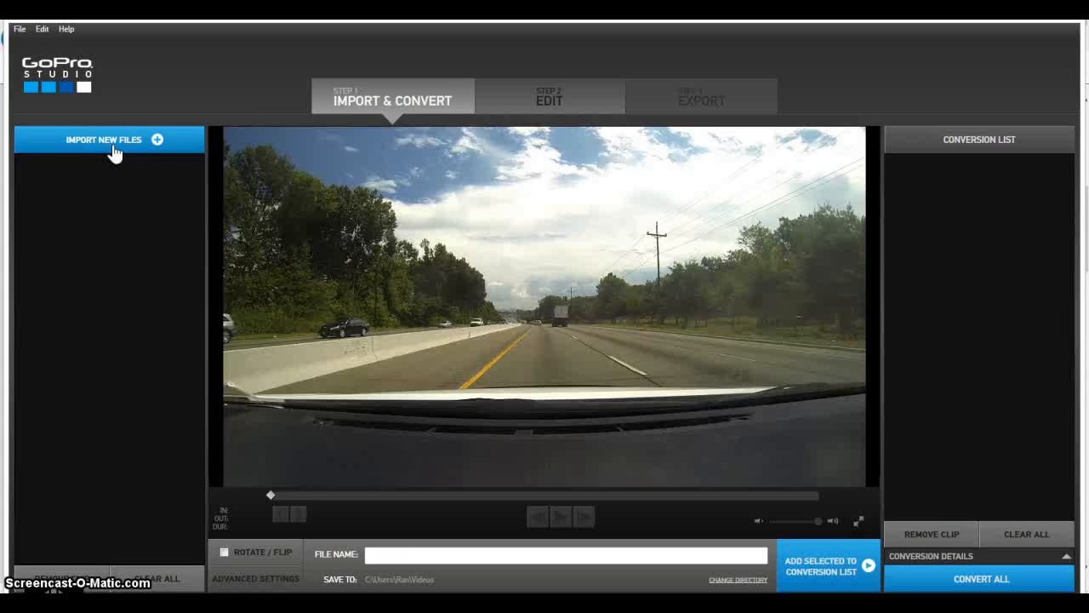
Step: Dismiss the extra Open File dialog and start converting GOPR9609 to AVI
left_click(102, 138)
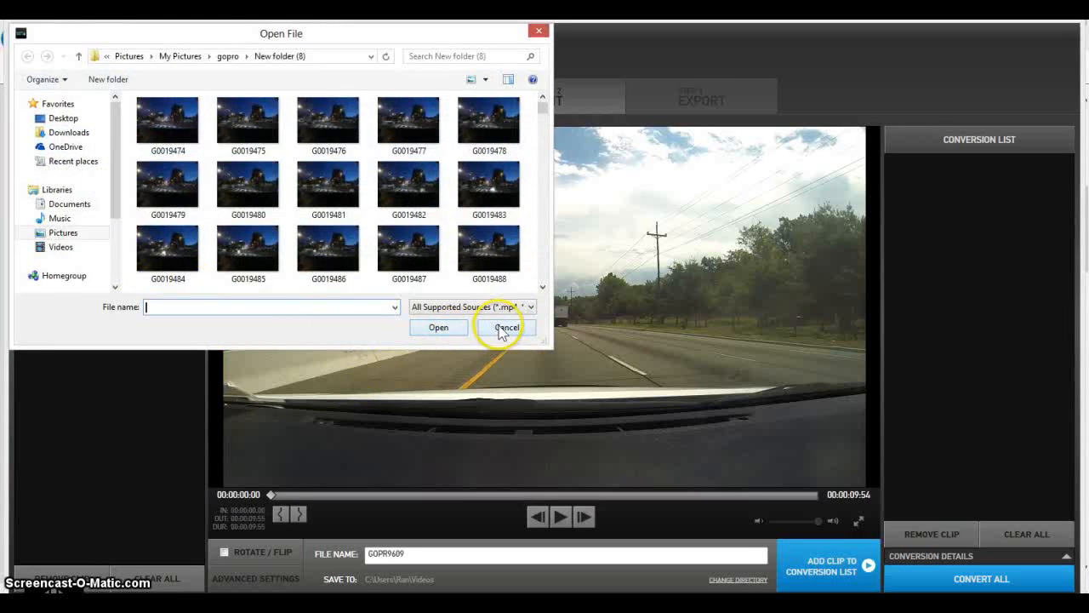
left_click(507, 327)
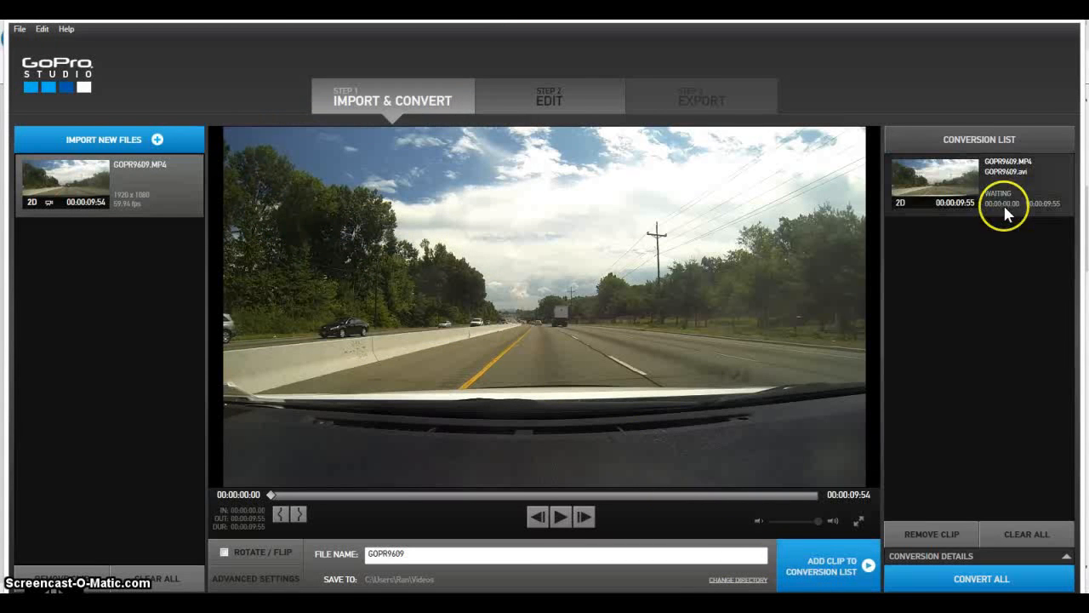
mouse_move(990, 468)
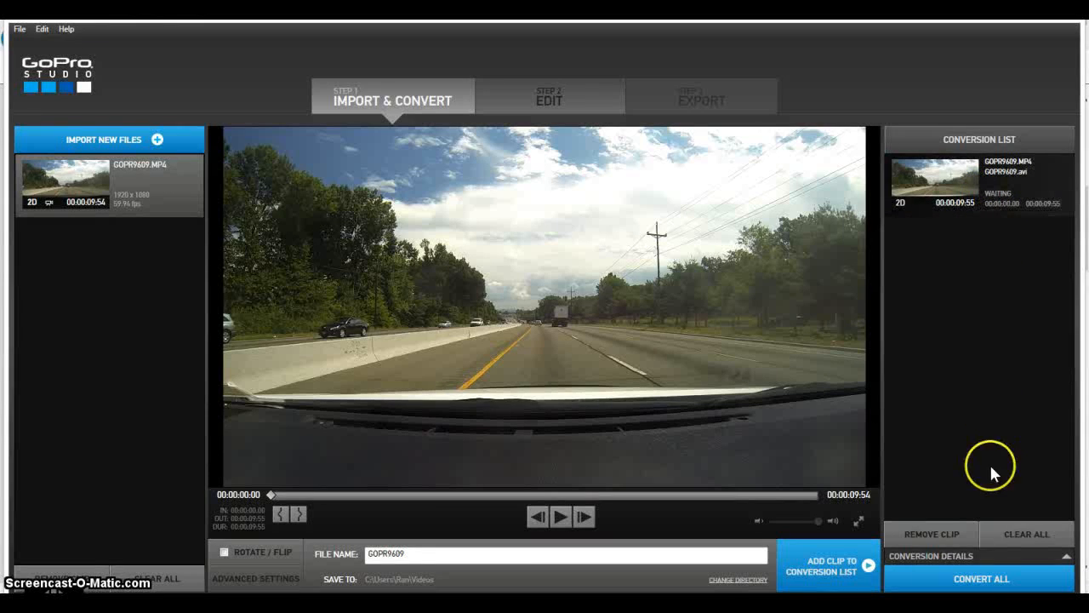
left_click(980, 579)
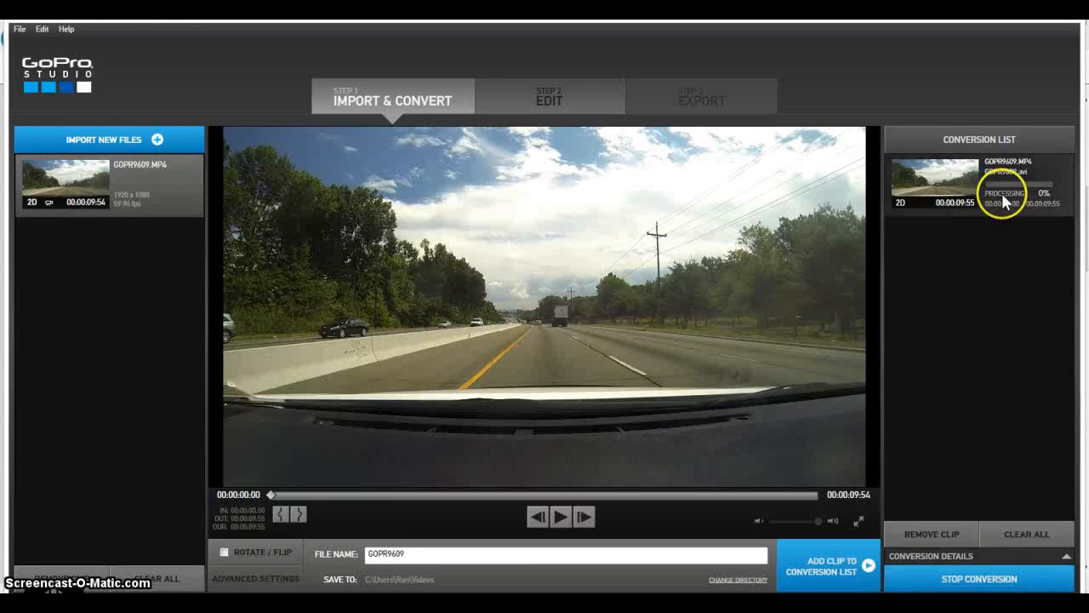
mouse_move(1043, 204)
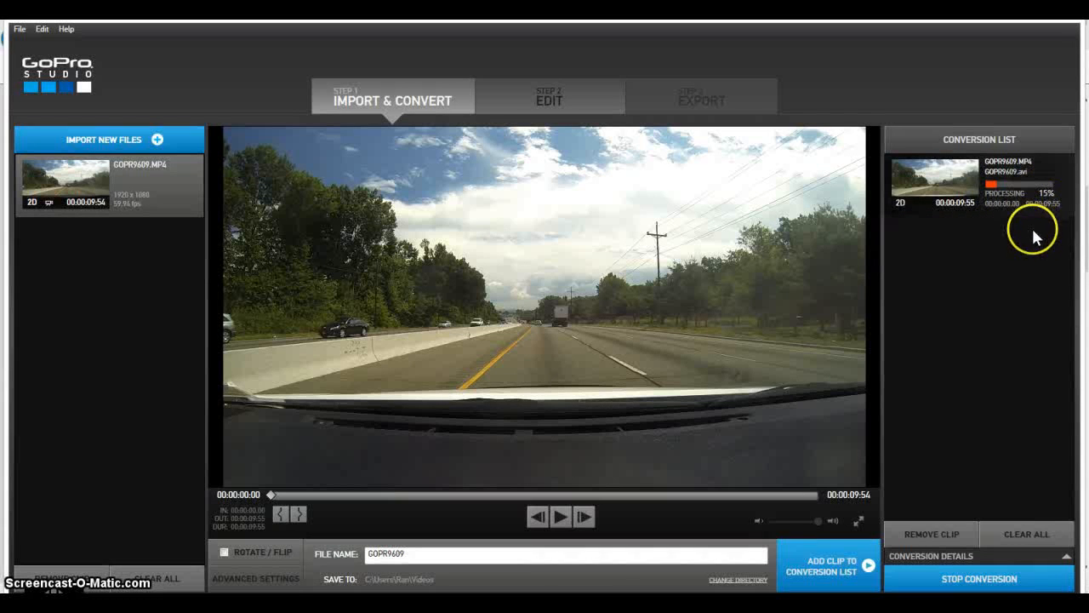
mouse_move(822, 489)
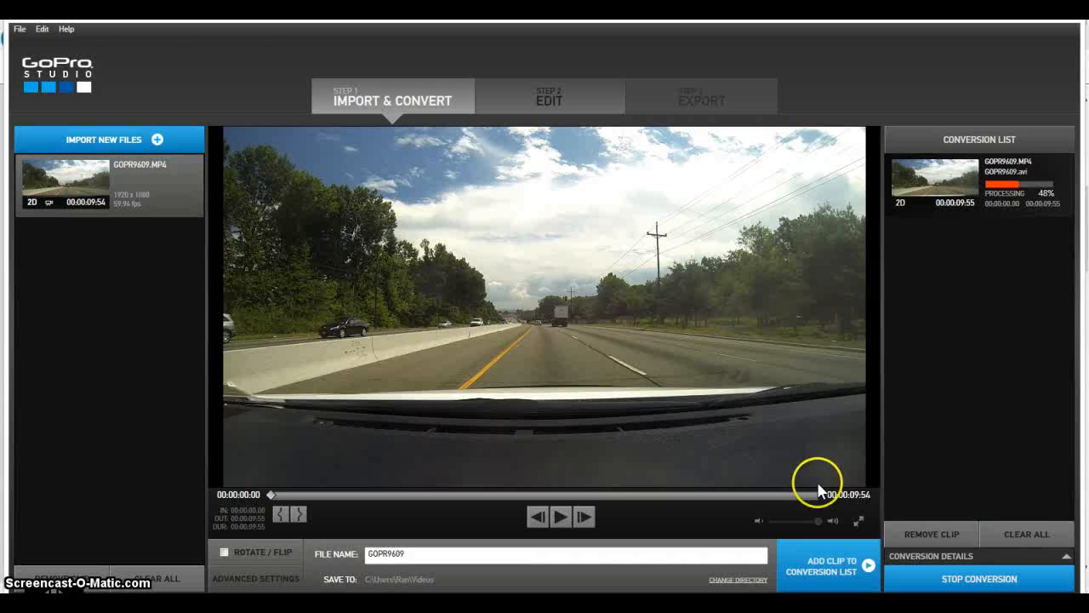
mouse_move(528, 157)
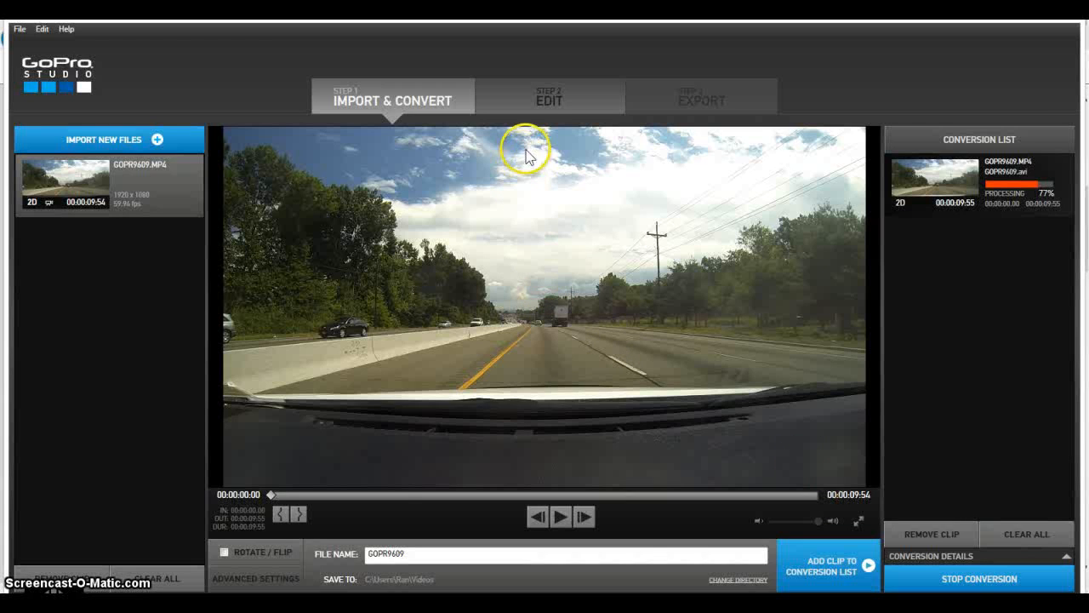
mouse_move(549, 96)
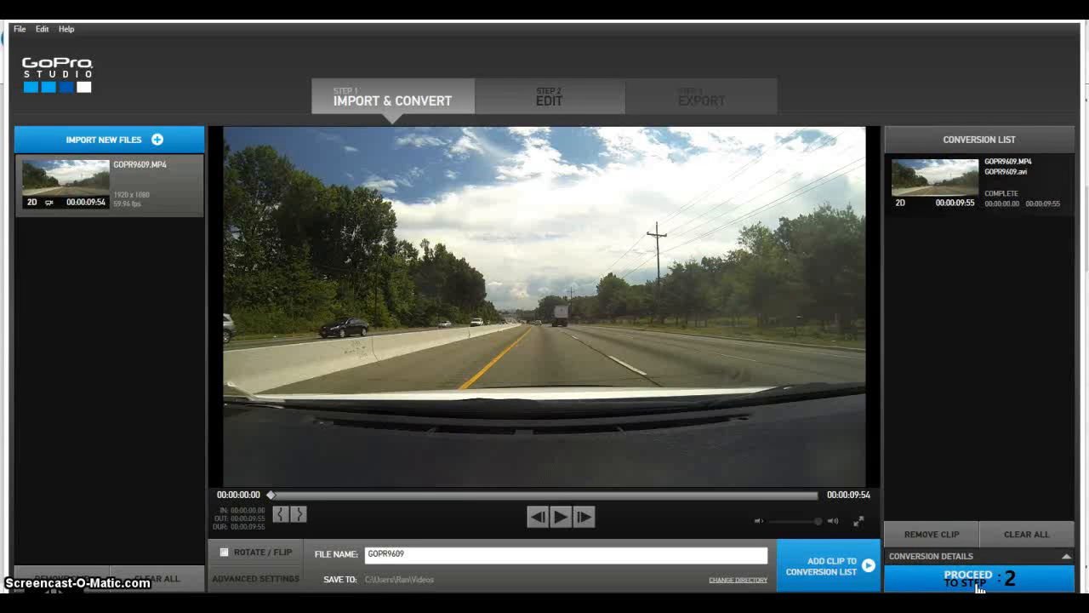
Step: Create a Blank Template project and drag GOPR9609.AVI onto the video track
left_click(957, 579)
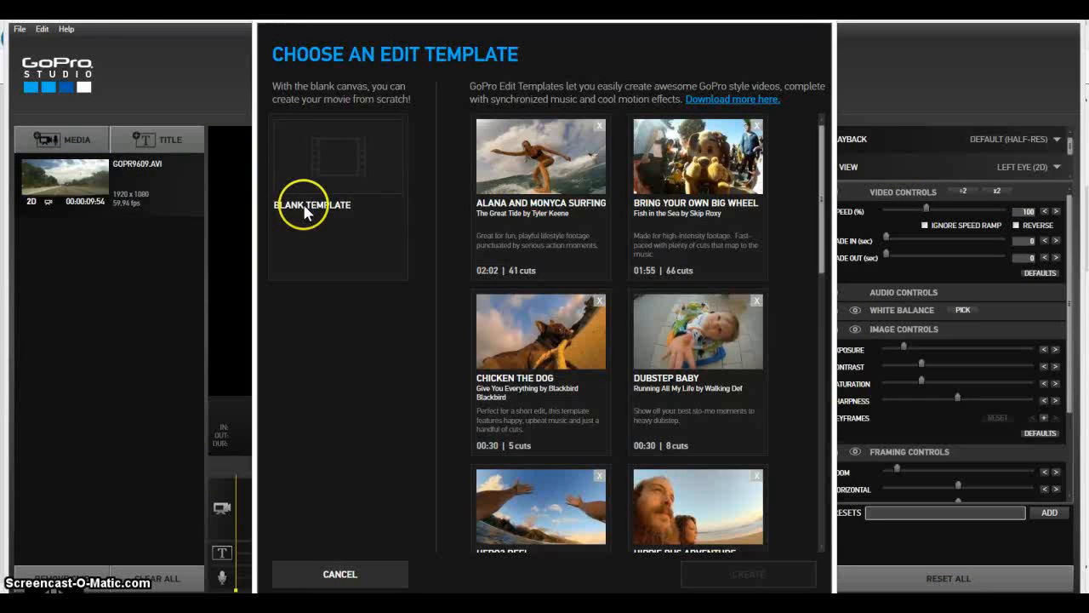
left_click(338, 196)
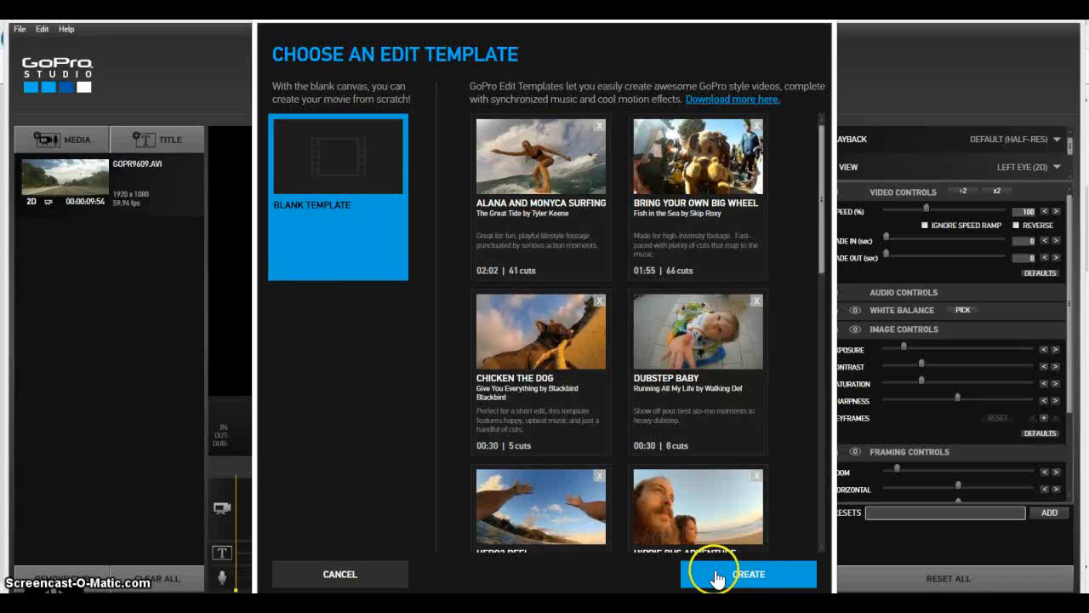
left_click(748, 574)
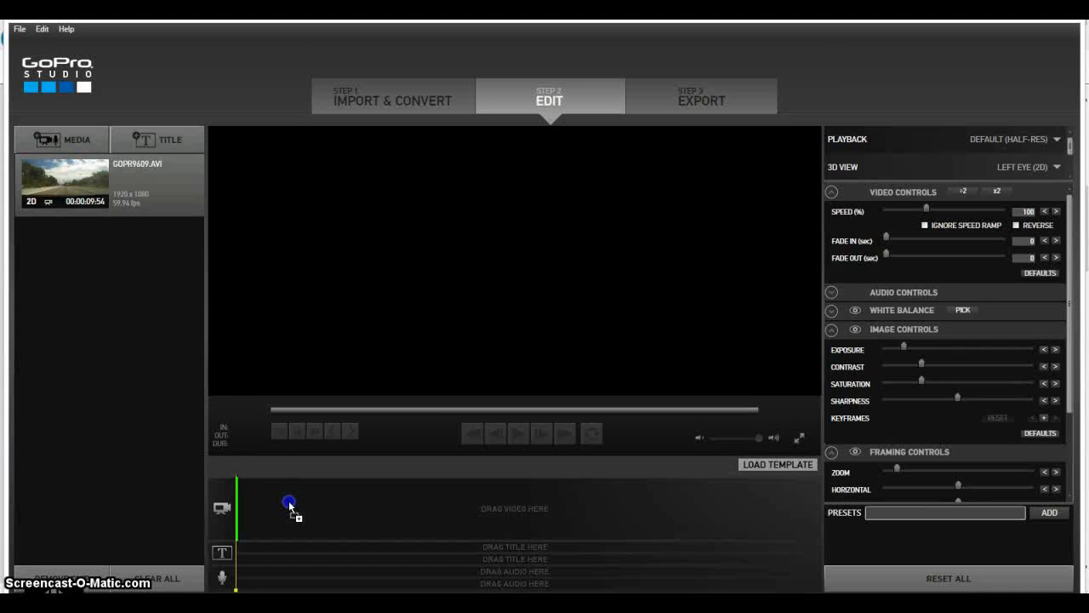
left_click_drag(66, 183, 289, 509)
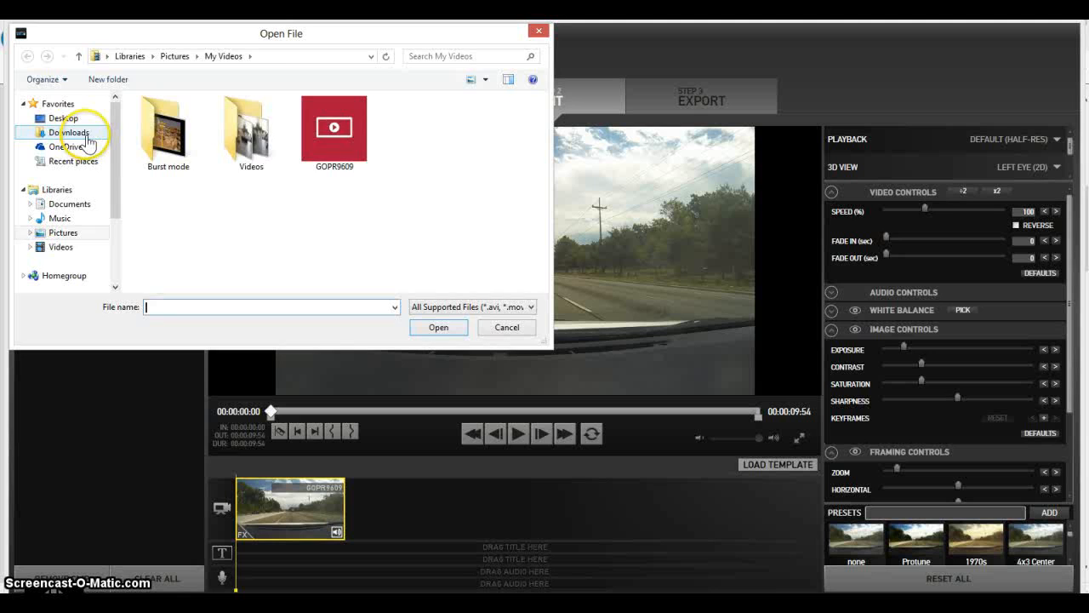
Step: Import Spring_In_My_Step.MP3 from the Downloads folder
left_click(68, 132)
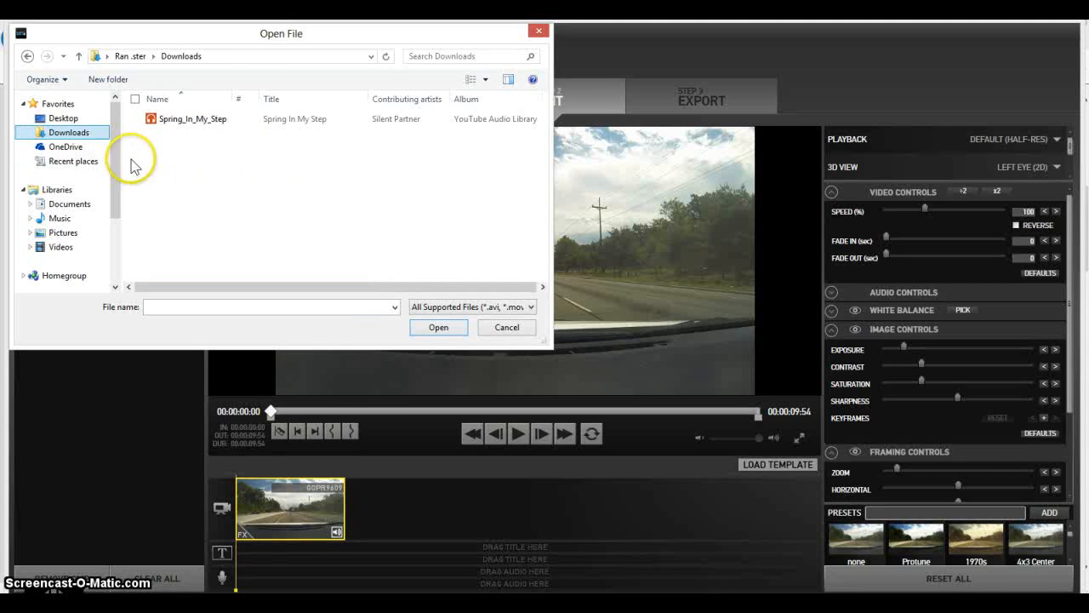
left_click(193, 118)
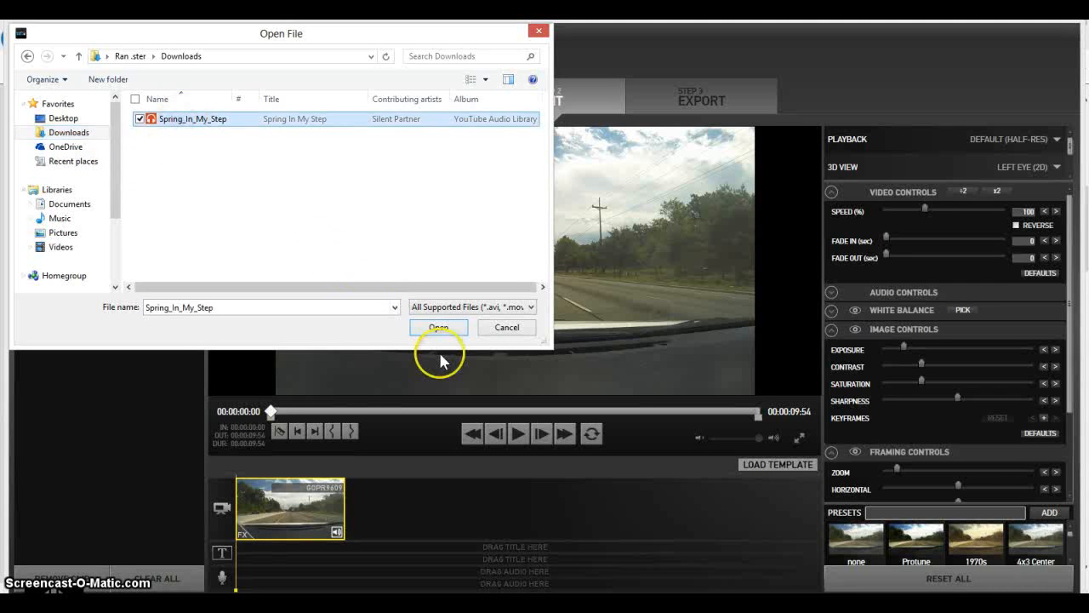
left_click(438, 327)
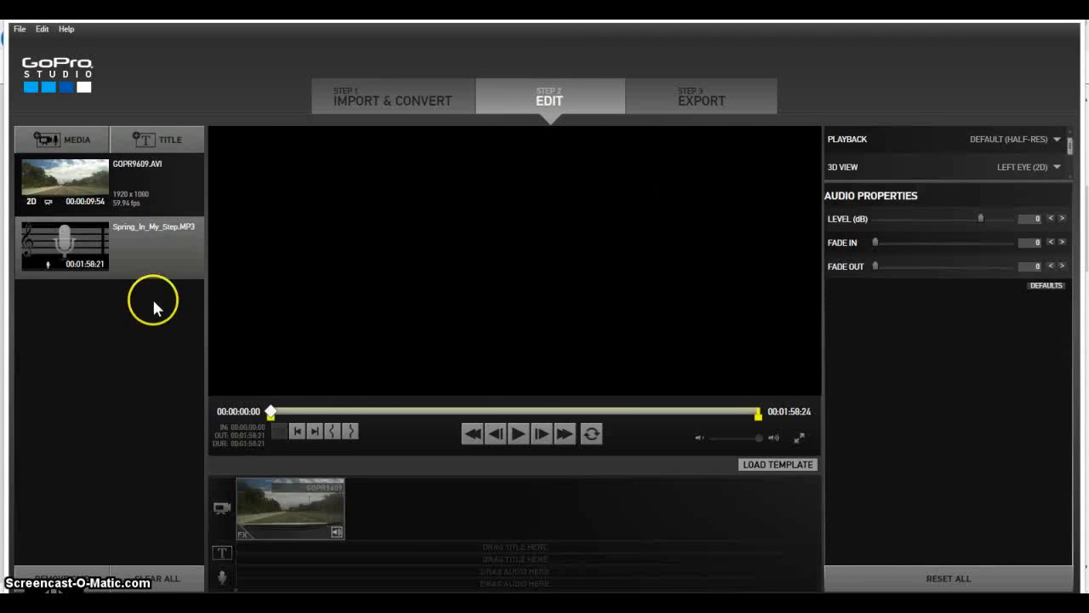
mouse_move(85, 258)
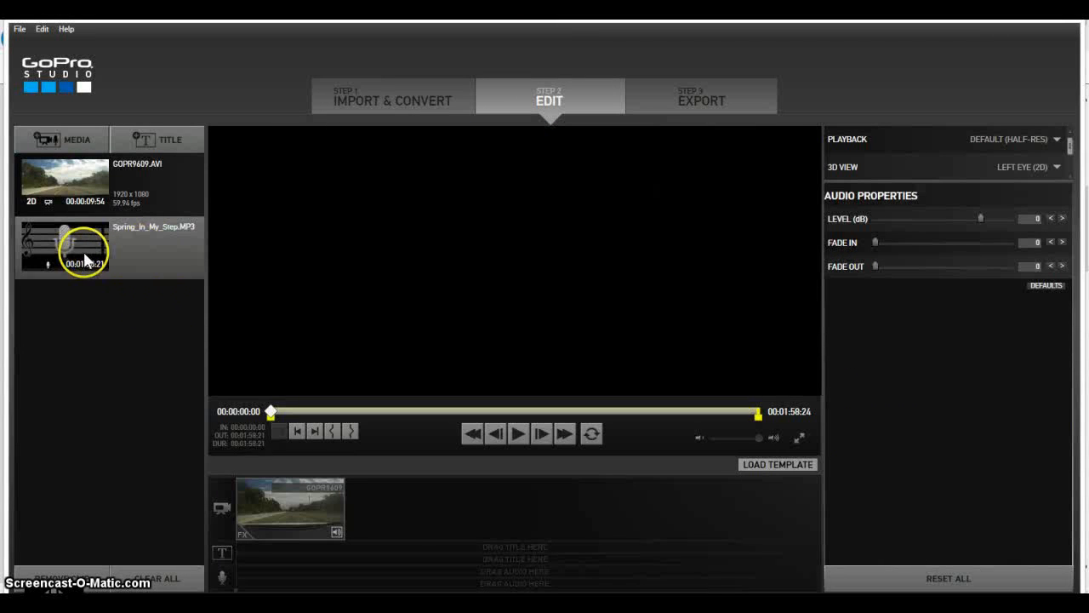
Step: Drag the Spring In My Step MP3 onto the audio track and preview playback
left_click_drag(81, 247, 515, 571)
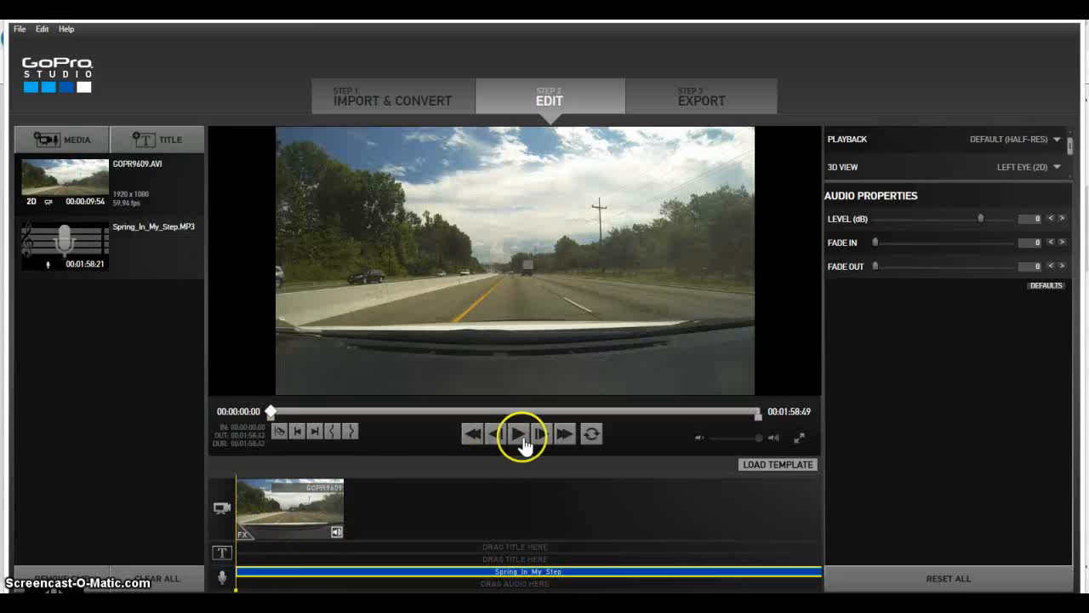
left_click(519, 434)
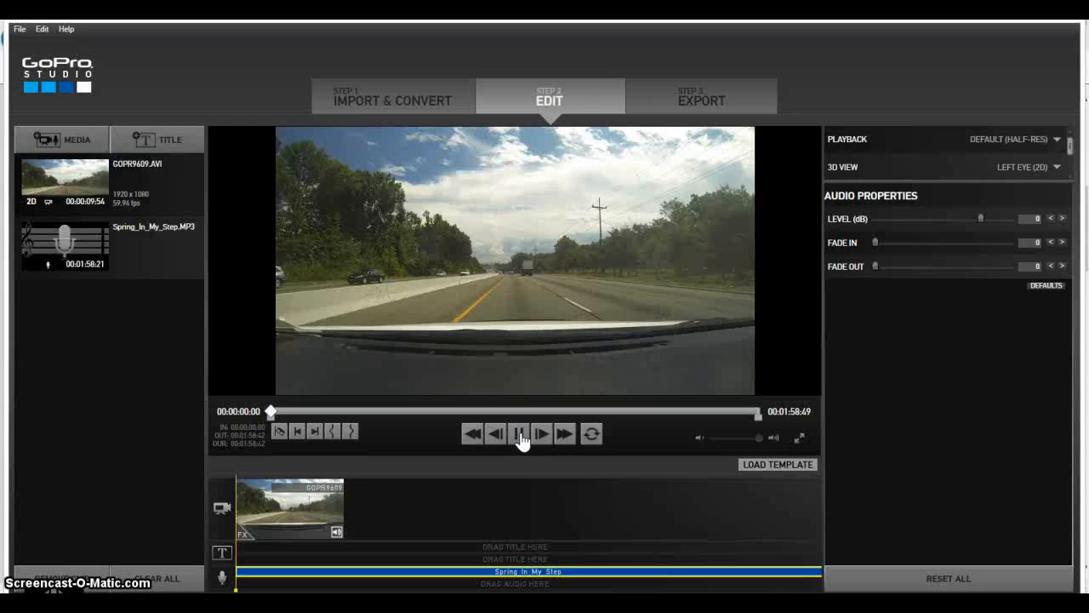
left_click(519, 434)
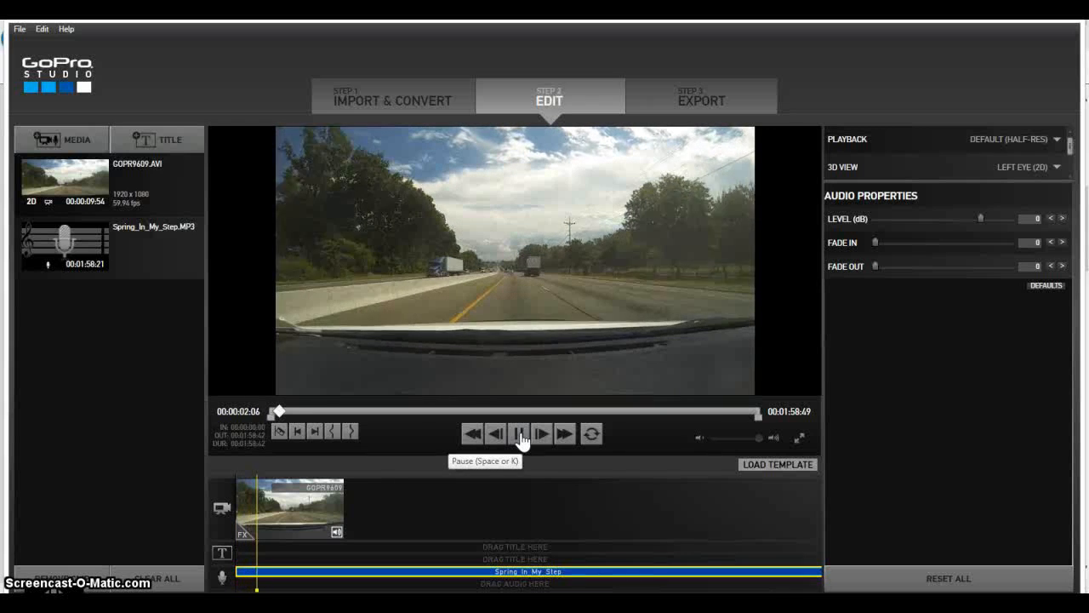
left_click(519, 434)
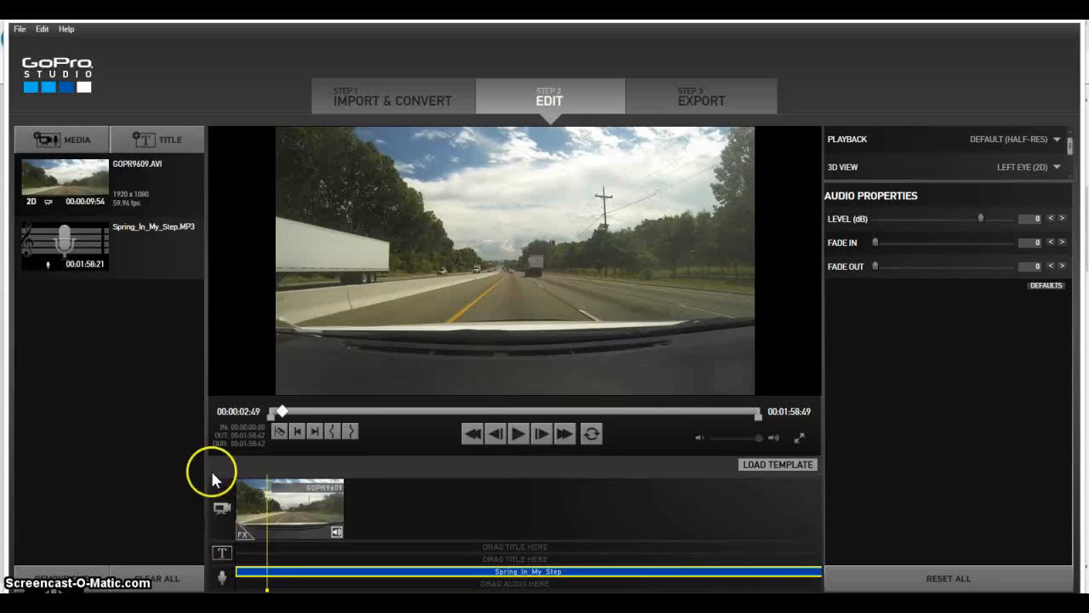
mouse_move(107, 339)
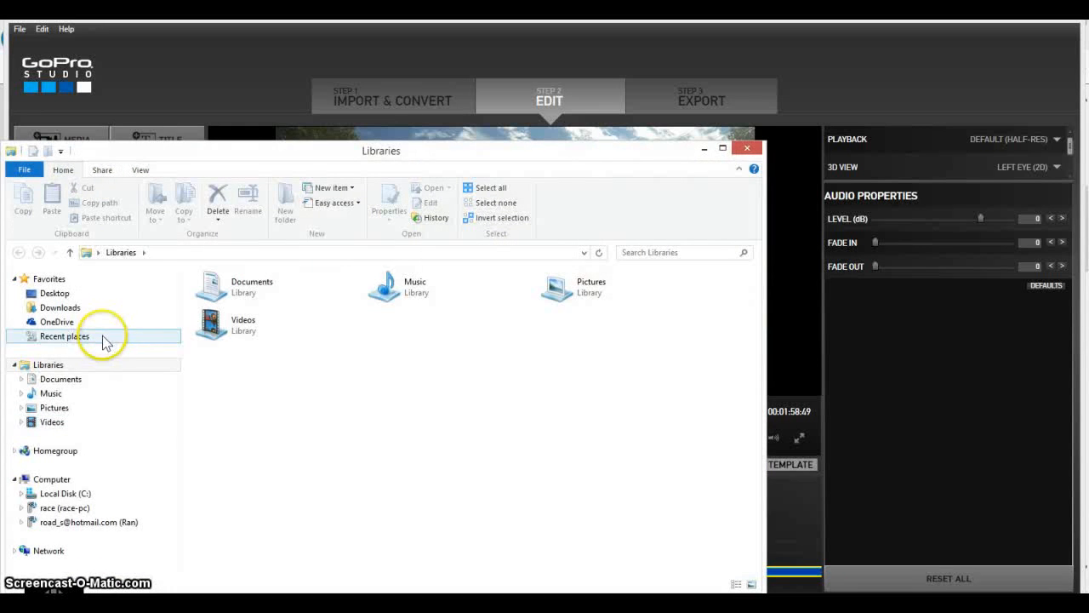
Step: Open Properties for the Spring_In_My_Step MP3 in Downloads
left_click(60, 307)
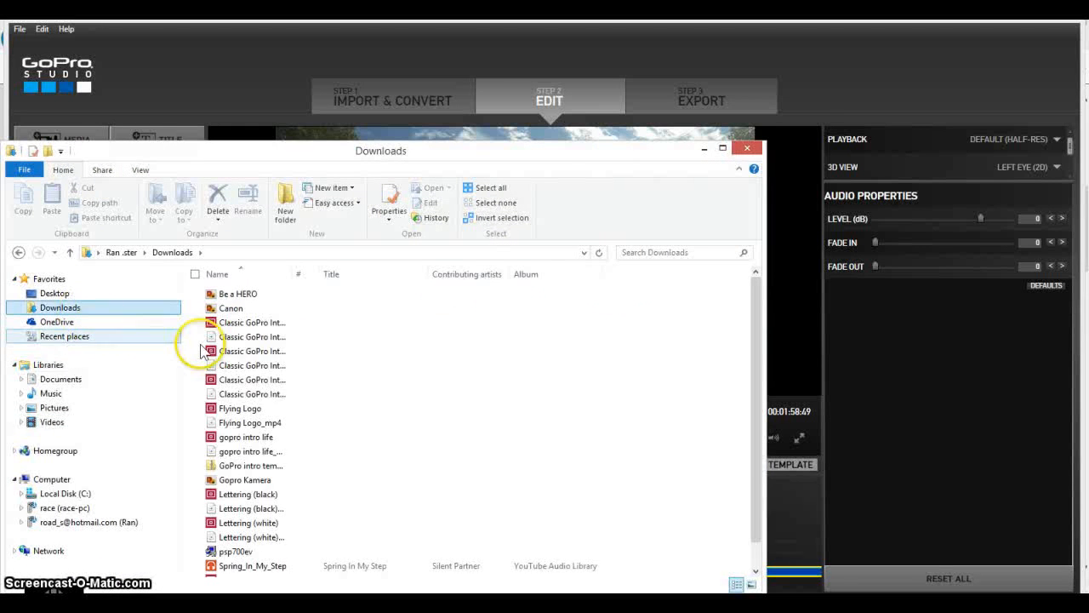
left_click(251, 422)
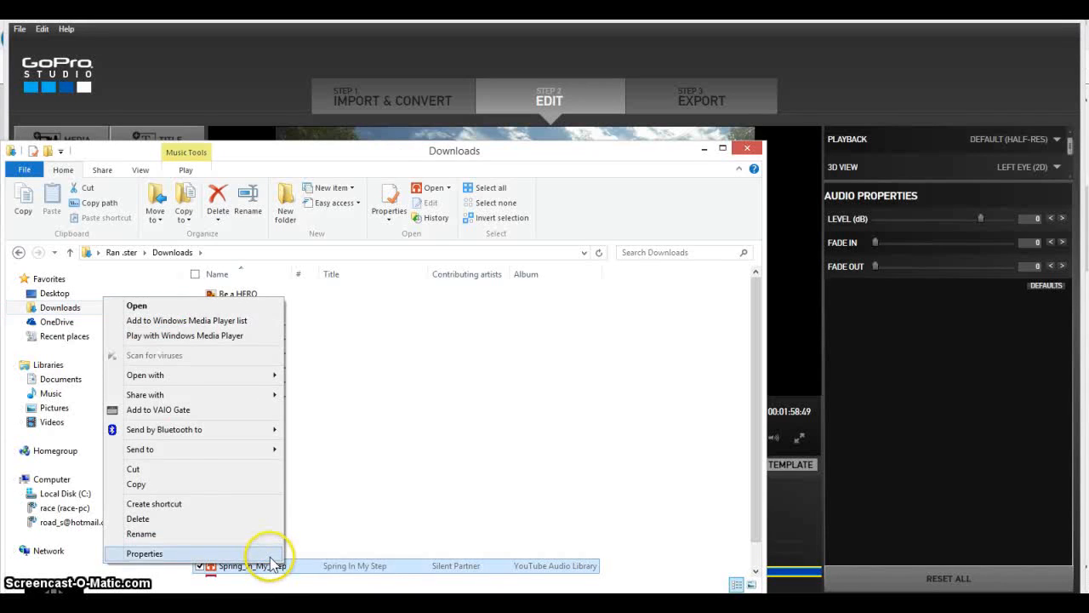
left_click(145, 554)
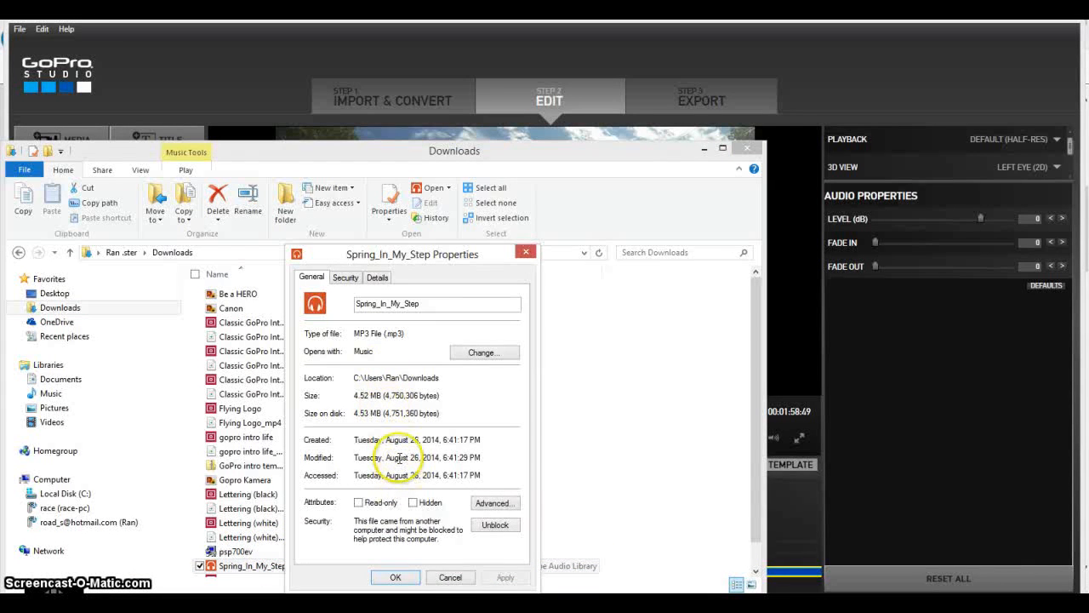
Step: Scroll the Details tab to see artist, genre, 1:58 length and 320 kbps
left_click(377, 276)
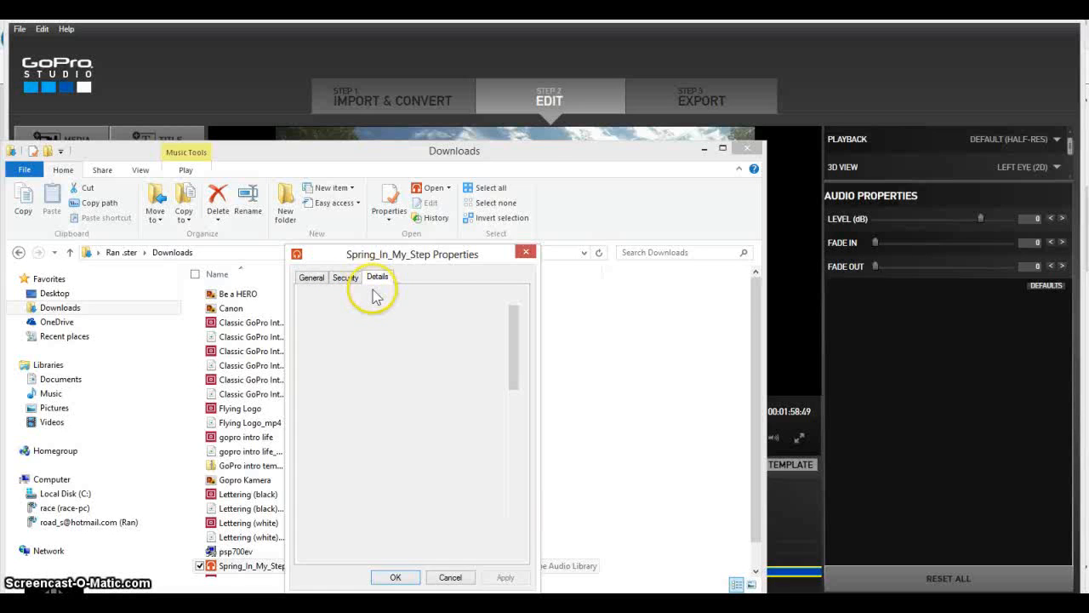
left_click(377, 277)
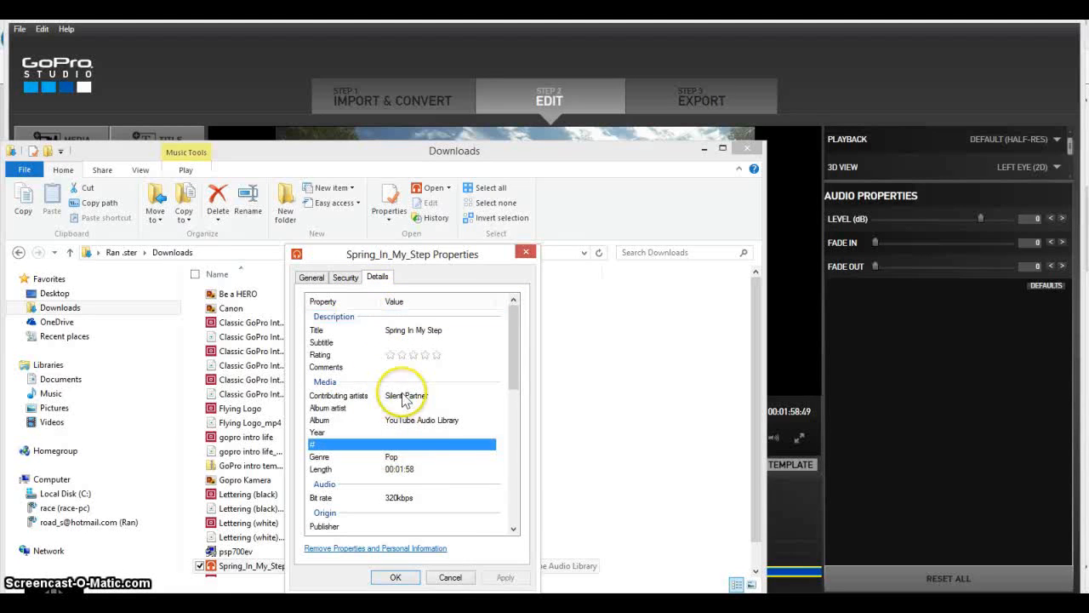
mouse_move(377, 345)
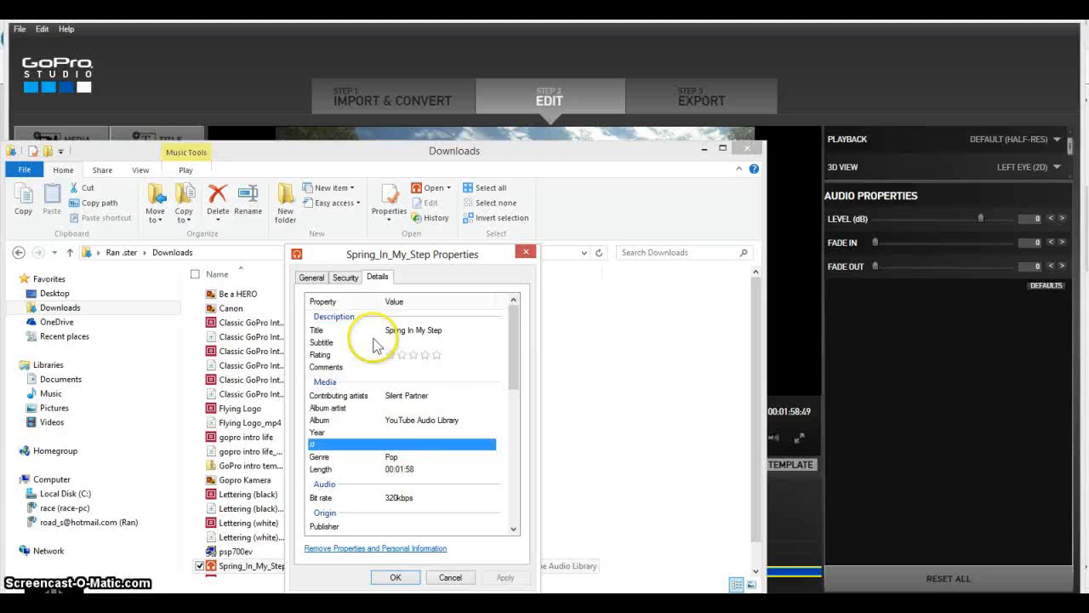
mouse_move(442, 455)
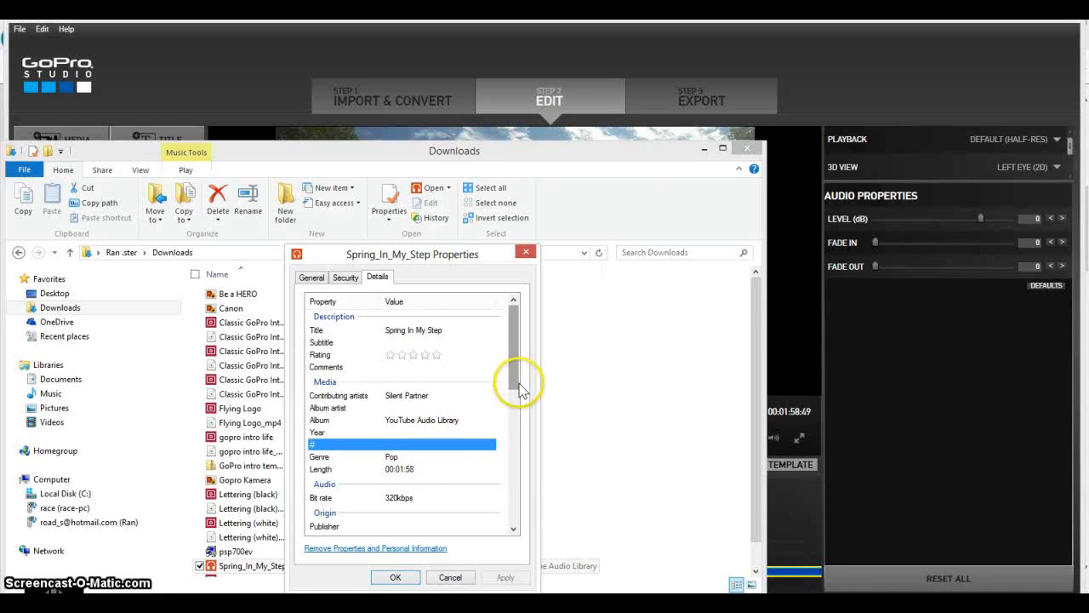
scroll("down", 3)
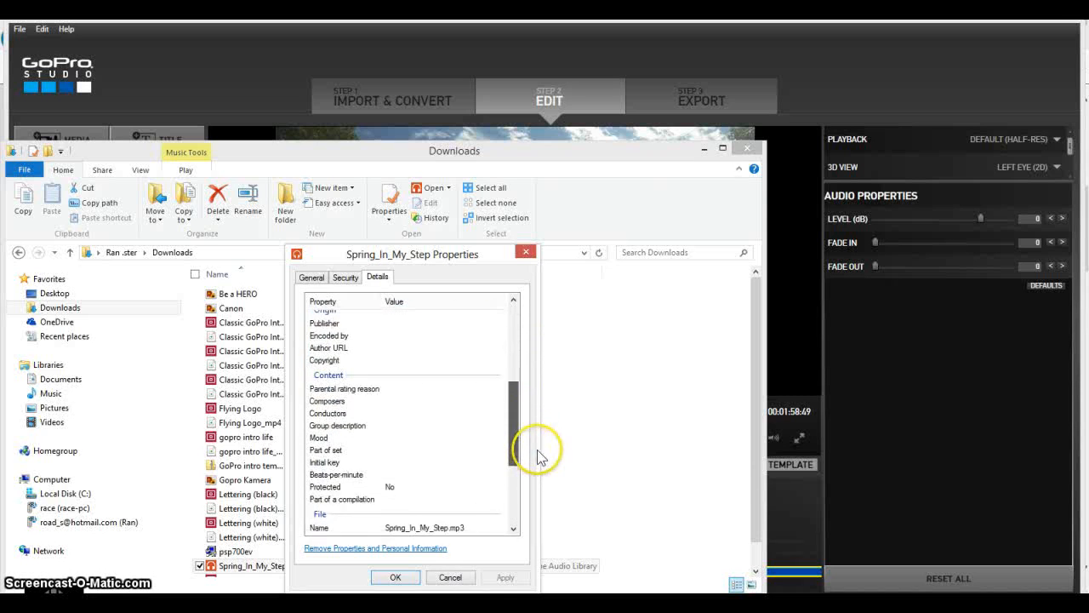
scroll("down", 3)
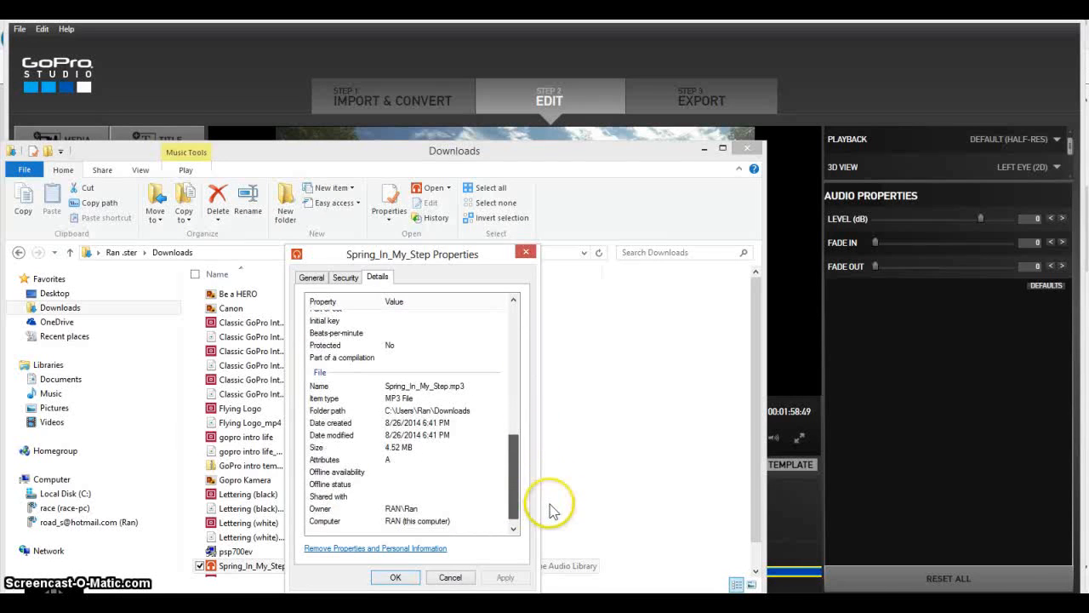